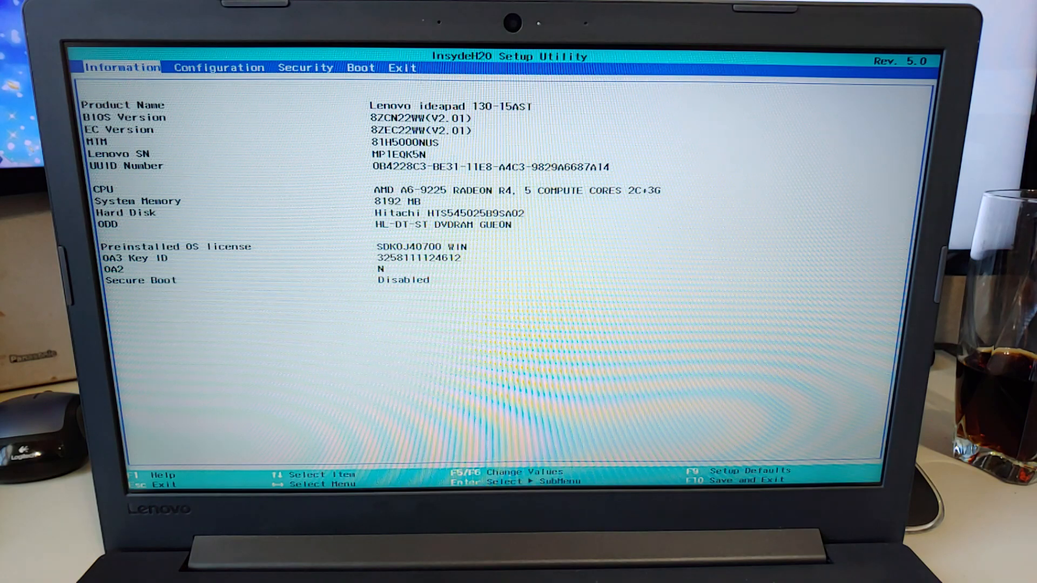
# - Switch the Boot Mode to Legacy Support and restart to the Novo Button Menu
pyautogui.press('Enter')
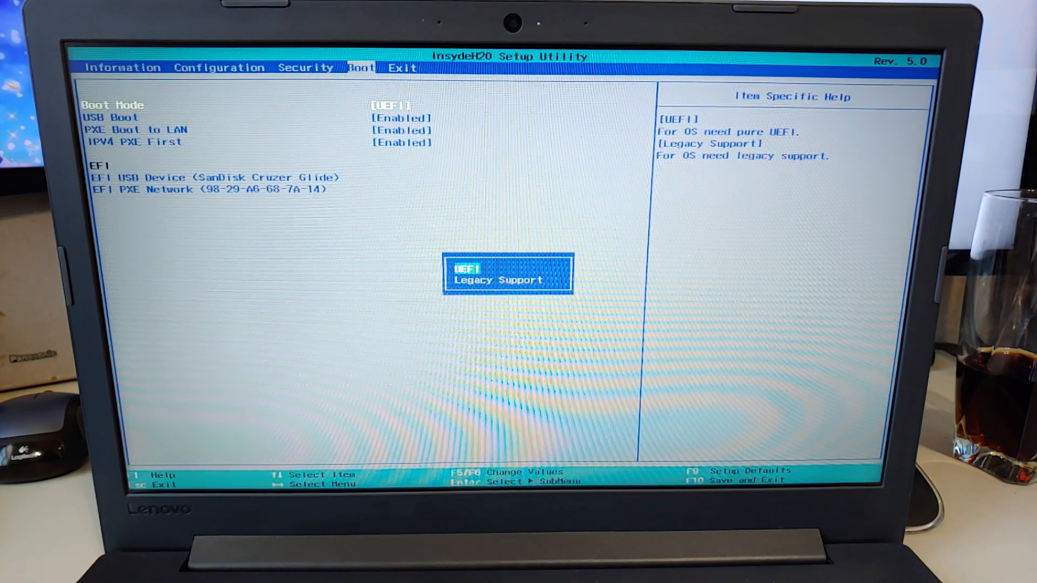
pyautogui.press('Enter')
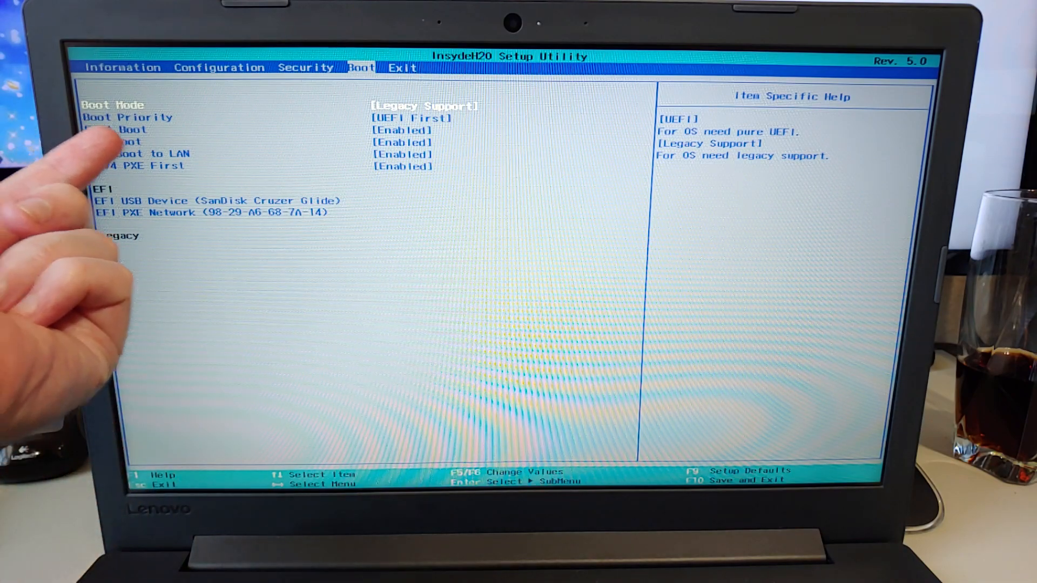
pyautogui.press('Enter')
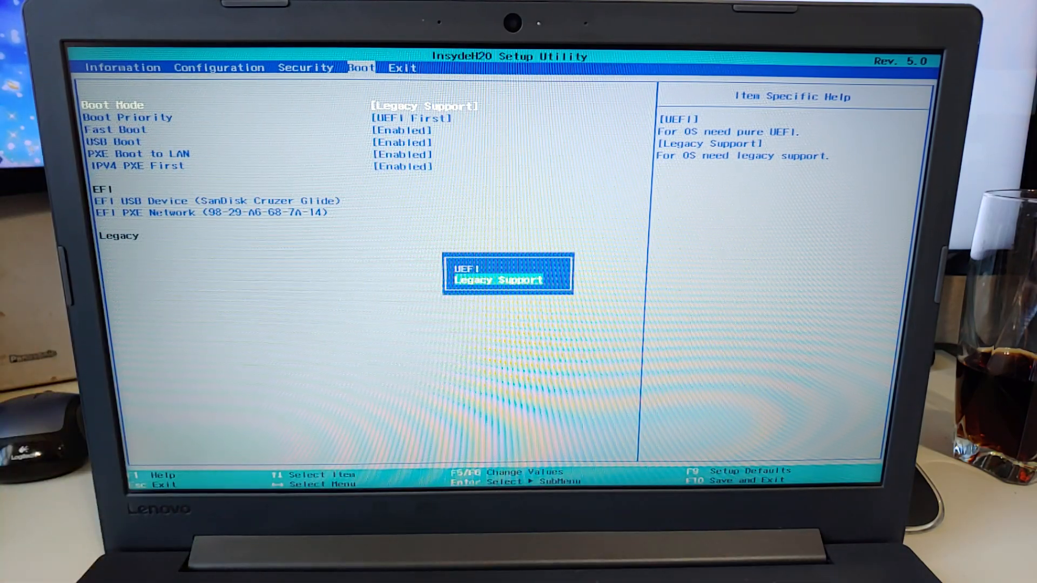
pyautogui.press('Escape')
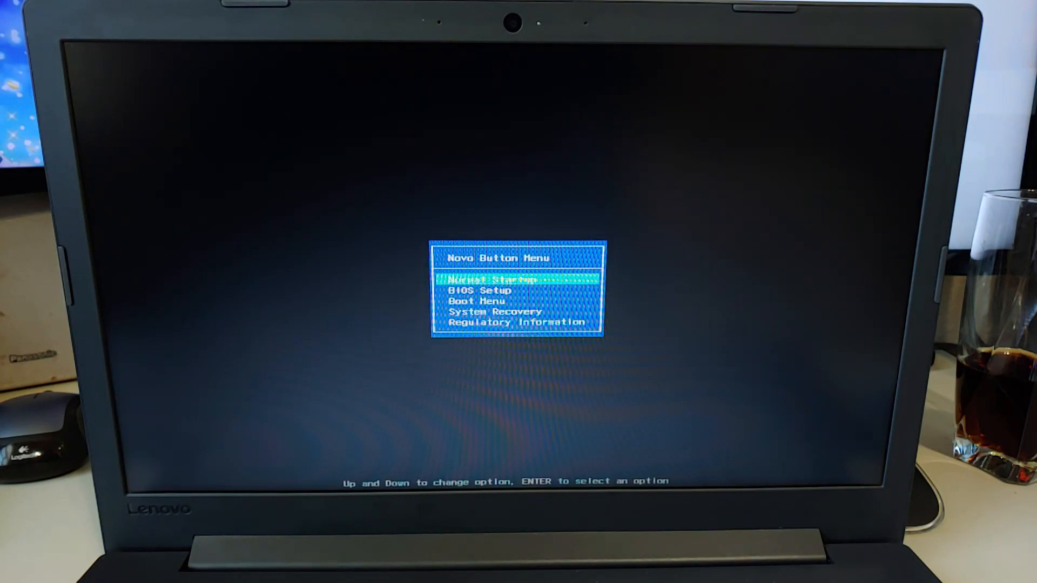
# - Boot 'macOS Install from Niresh Mojave' from the Hackintosh Zone menu
pyautogui.press('down')
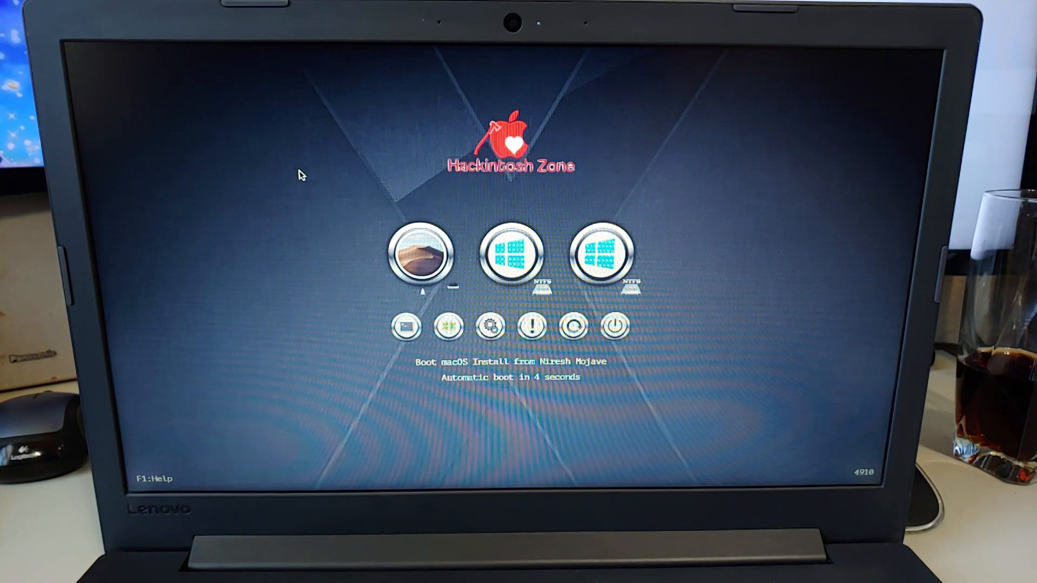
pyautogui.press('right')
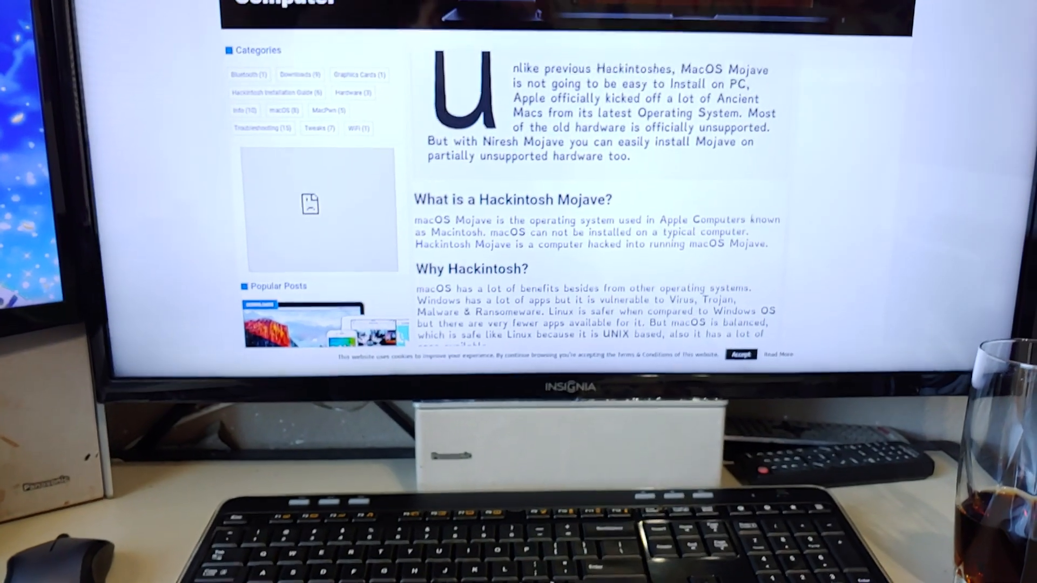
# - Scroll the Mojave guide to the 'Set up your motherboard's BIOS for Mojave' heading
pyautogui.scroll(3)
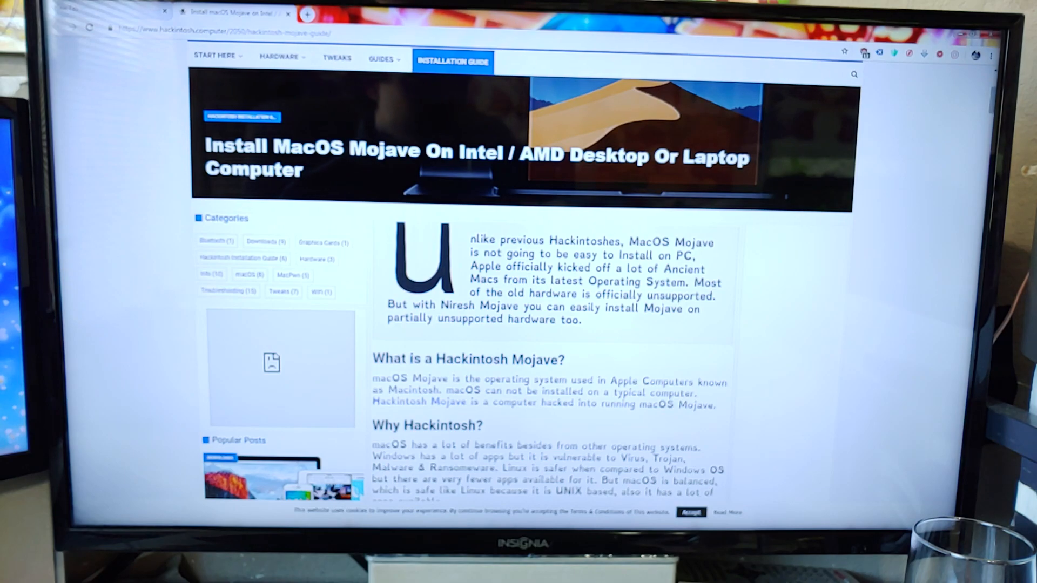
pyautogui.scroll(-3)
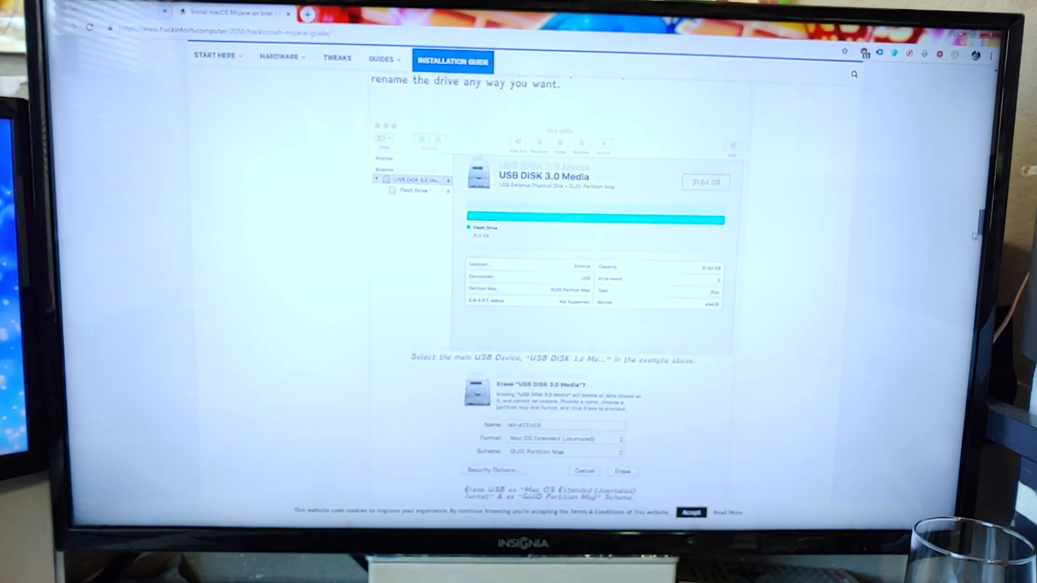
pyautogui.scroll(-3)
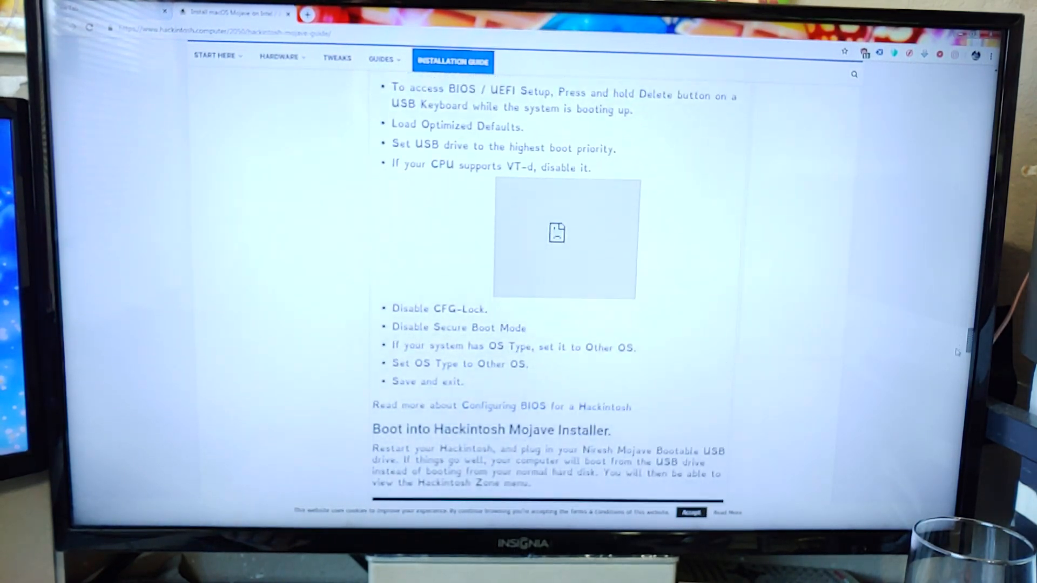
pyautogui.scroll(3)
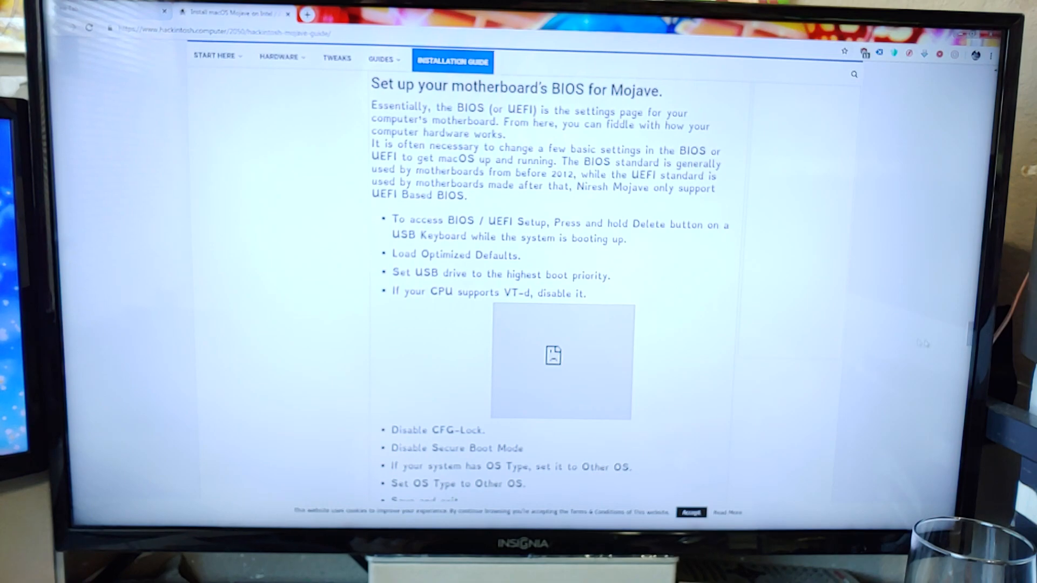
# - Highlight VT-d, CFG-Lock and Secure Boot Mode in the guide's BIOS checklist
pyautogui.doubleClick(518, 293)
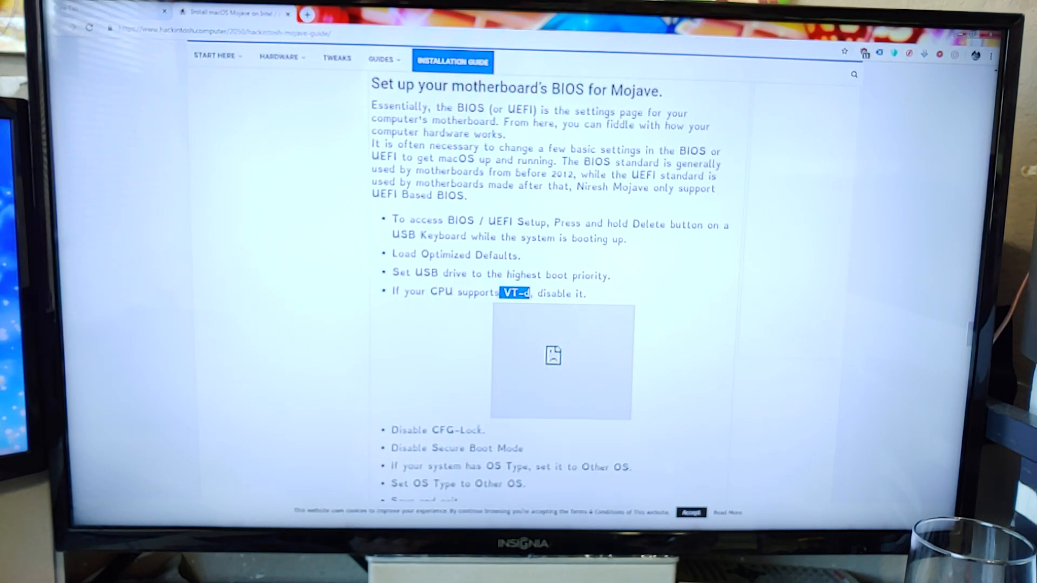
pyautogui.doubleClick(461, 430)
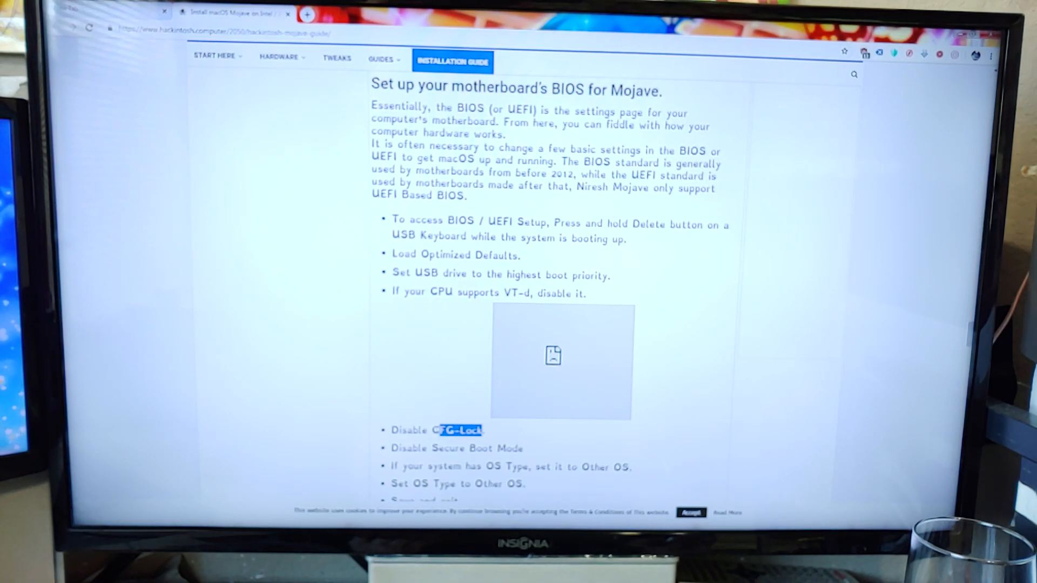
pyautogui.doubleClick(477, 449)
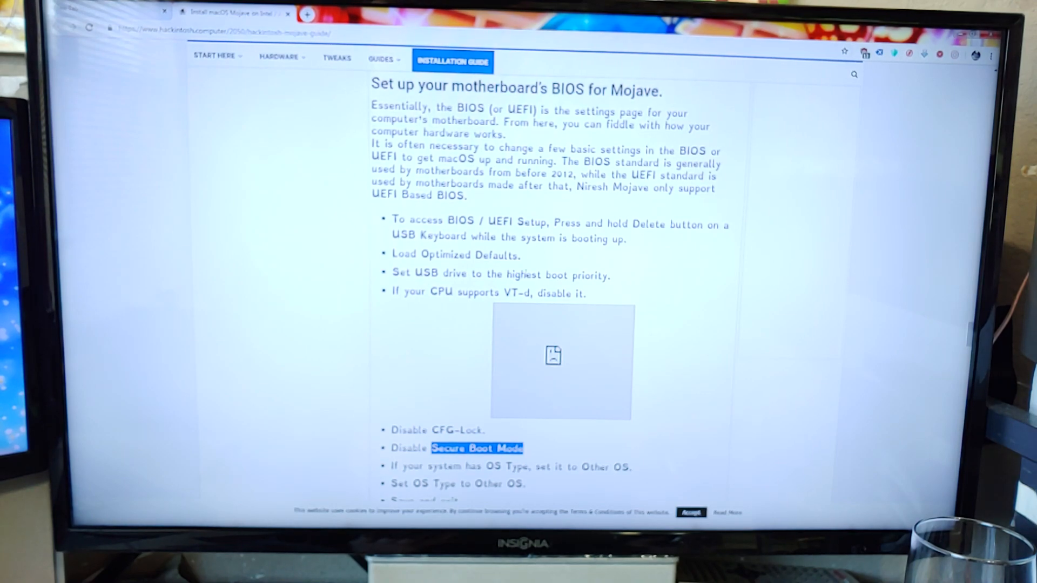
# - Highlight UEFI in the intro, then re-mark the VT-d and CFG-Lock items
pyautogui.doubleClick(518, 109)
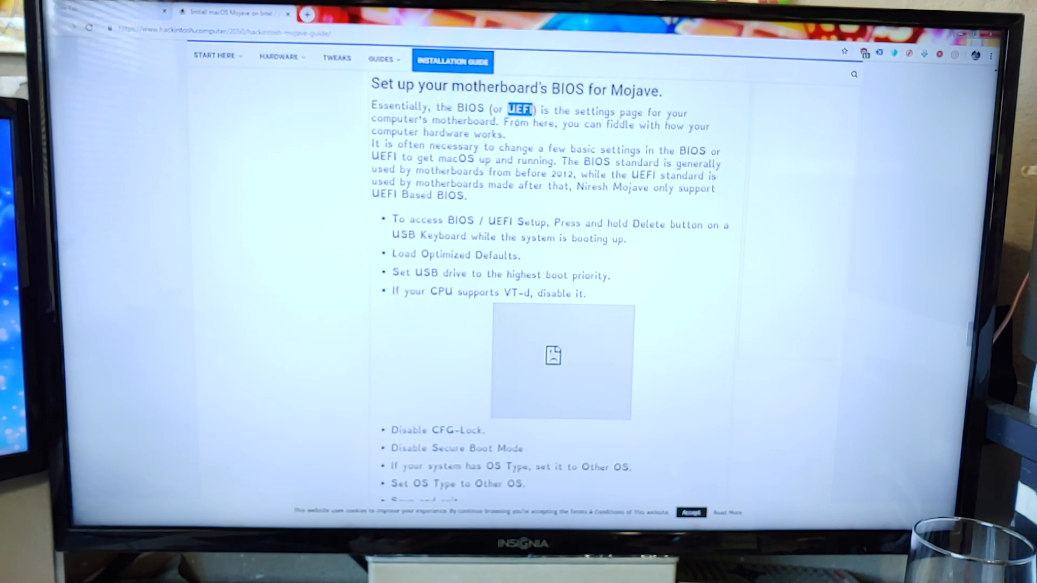
pyautogui.doubleClick(492, 293)
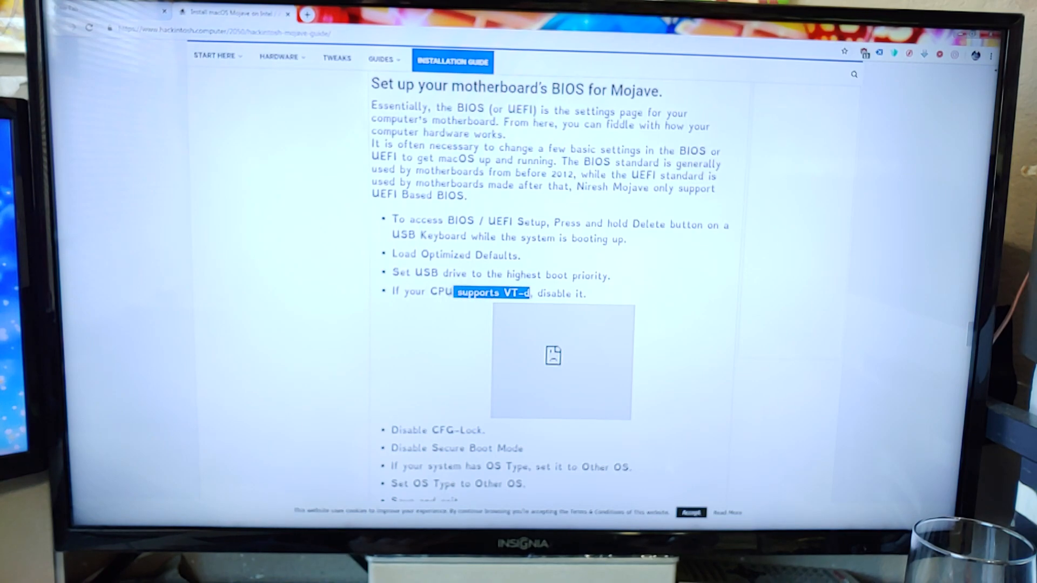
pyautogui.scroll(-3)
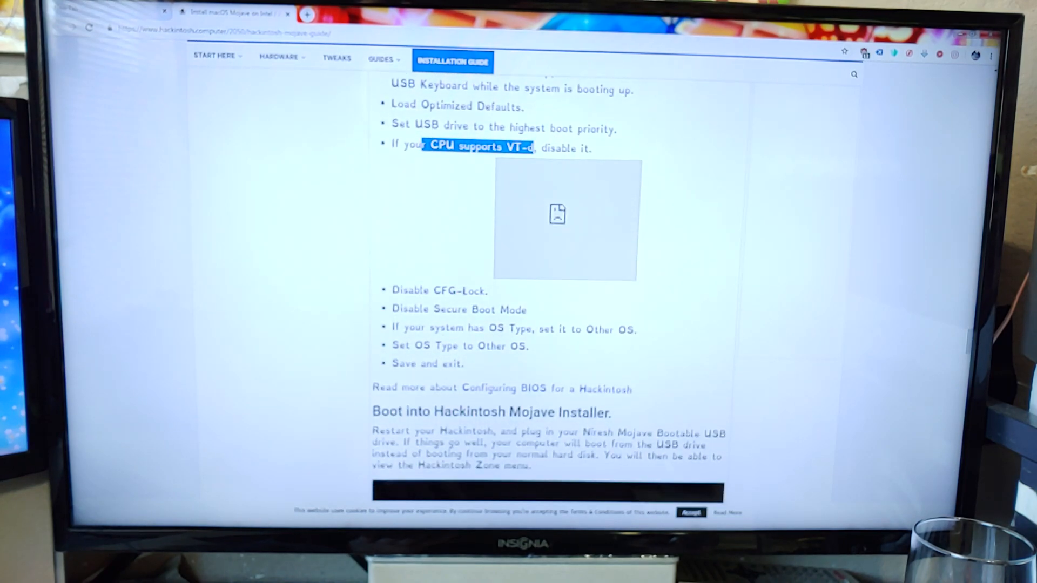
pyautogui.doubleClick(458, 290)
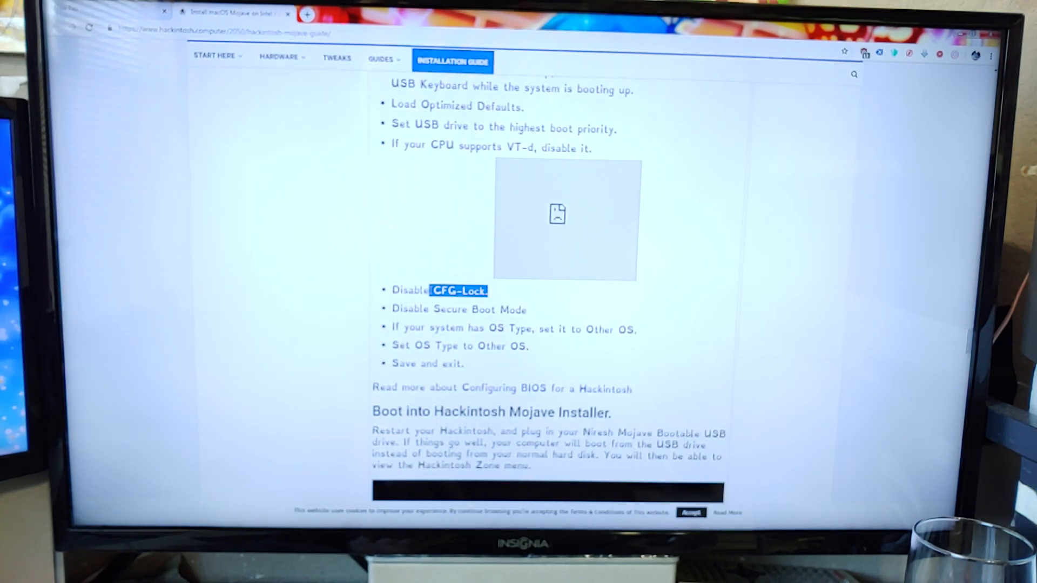
pyautogui.scroll(3)
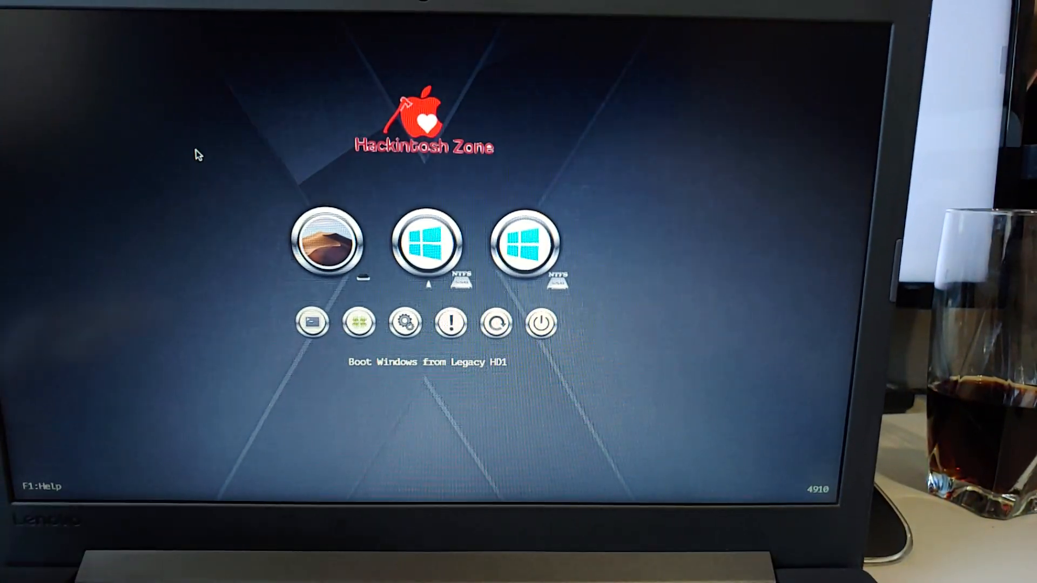
# - Exit the Clover boot menu and return to the InsydeH2O BIOS setup
pyautogui.press('Left')
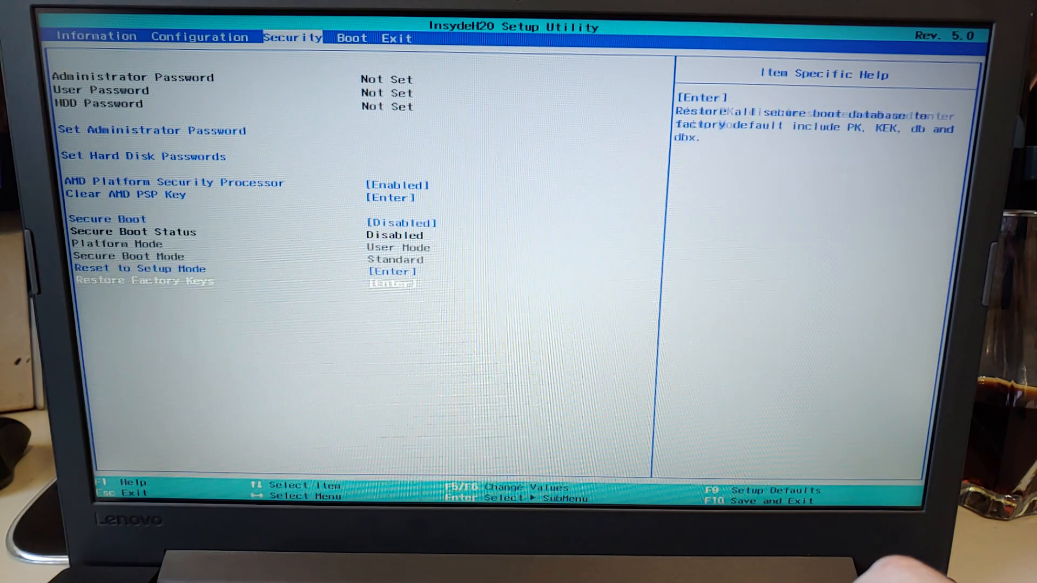
# - Confirm UEFI boot mode with the EFI USB Device first in boot order, then save and exit
pyautogui.press('Up')
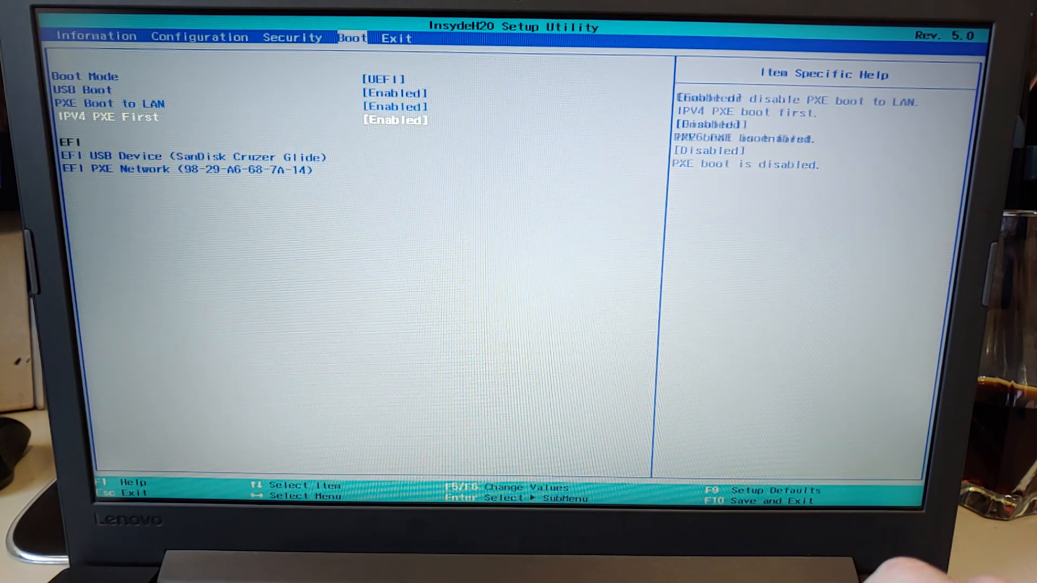
pyautogui.press('Down')
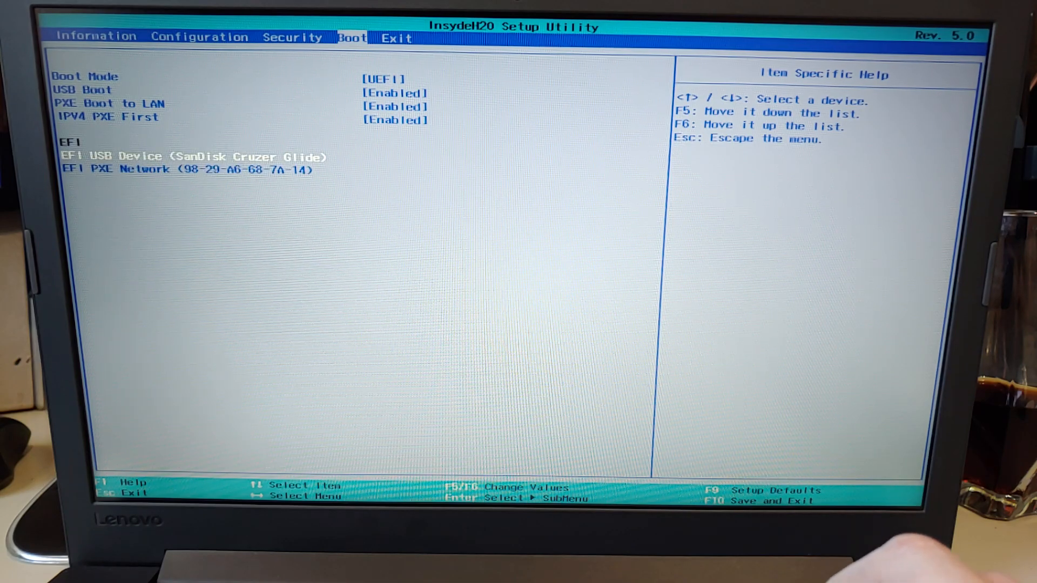
pyautogui.press('down')
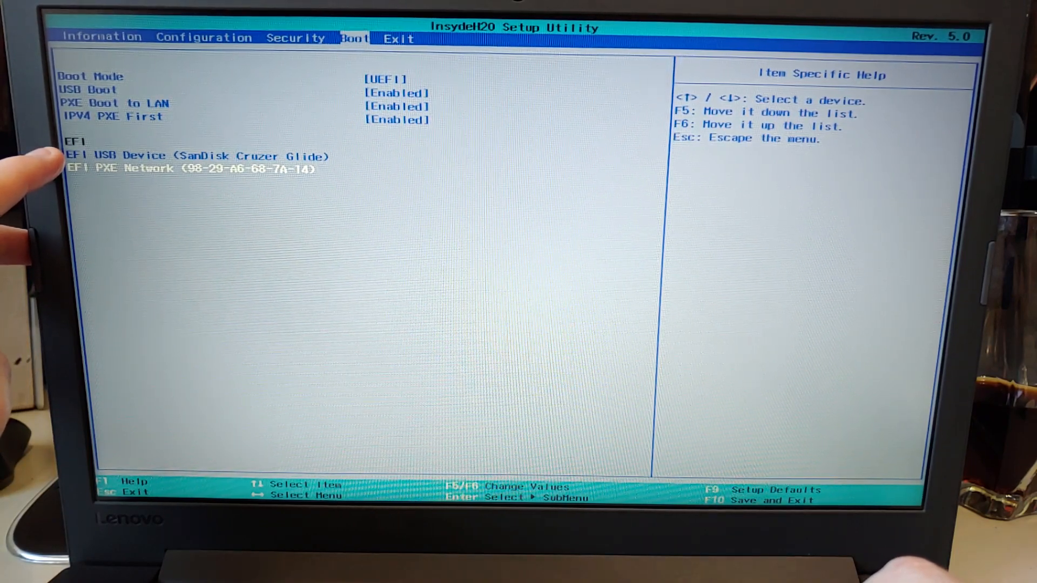
pyautogui.press('Up')
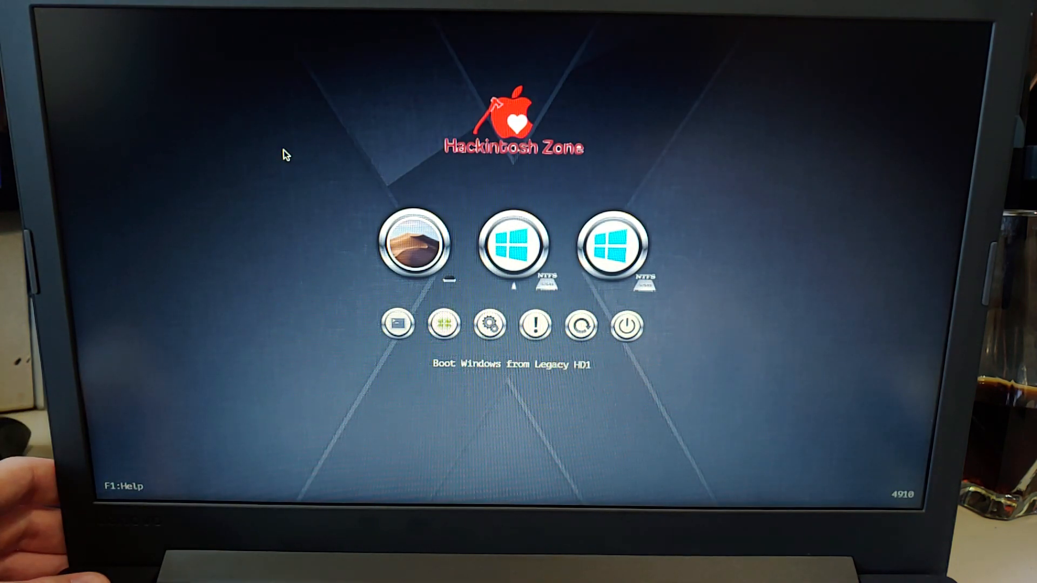
# - Boot Windows from Legacy HD1 via the Hackintosh Zone menu
pyautogui.press('Left')
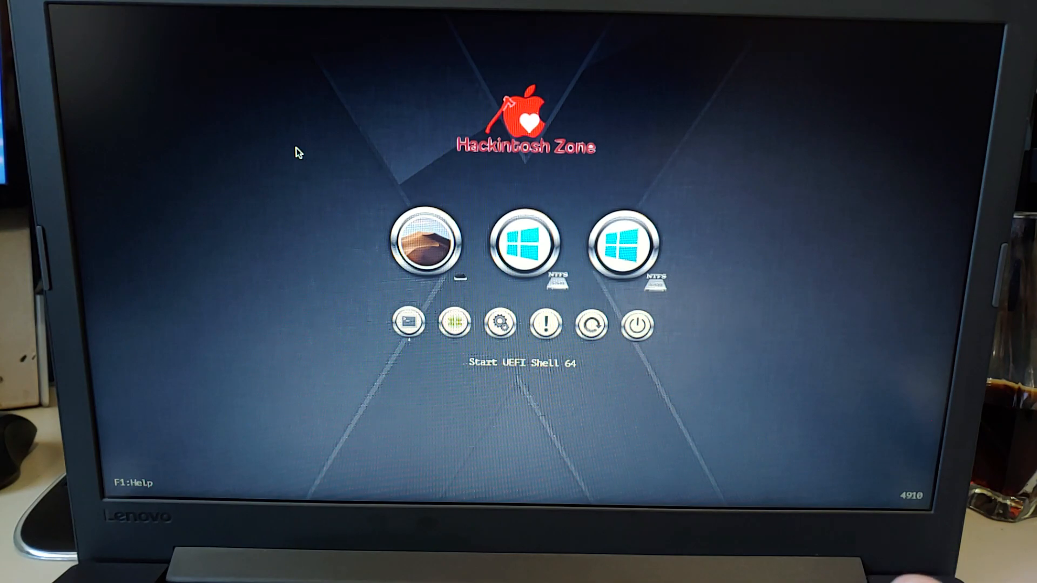
pyautogui.click(524, 245)
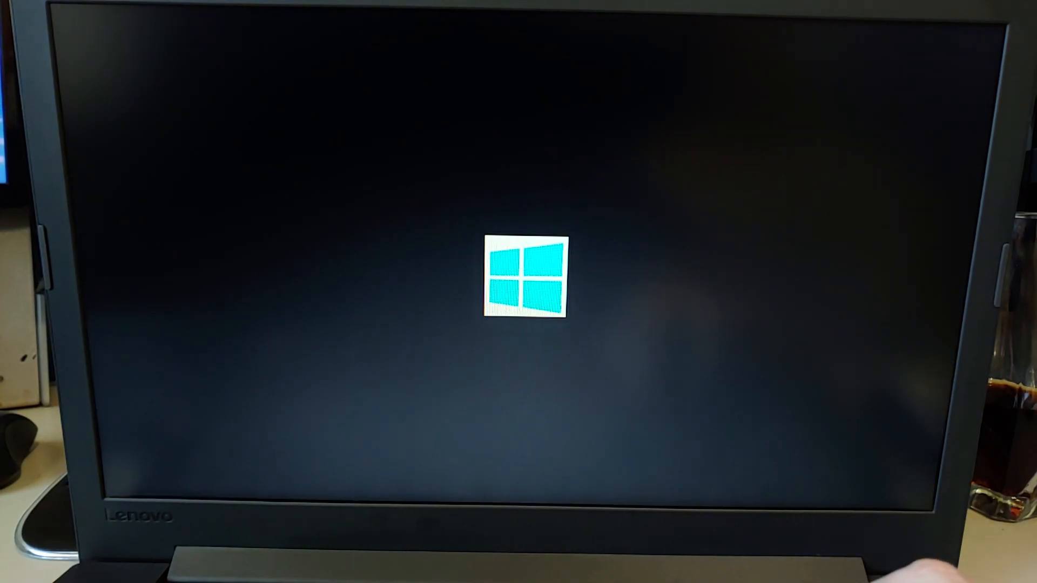